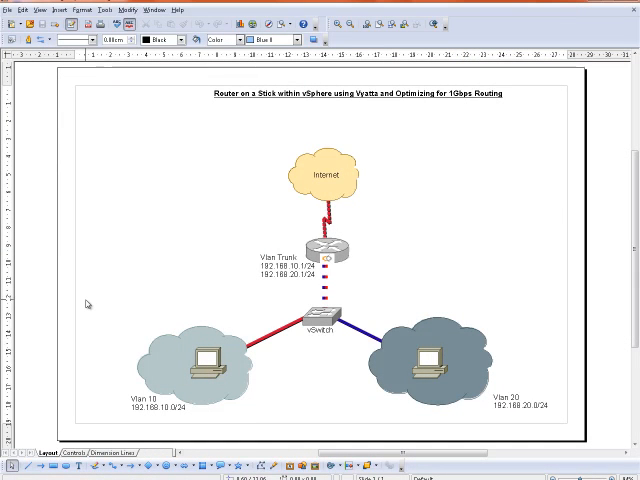
# Step: Browse the inventory and lab diagram, selecting the VLAN 10 computer shape
pyautogui.moveTo(86, 302); pyautogui.dragTo(284, 424)
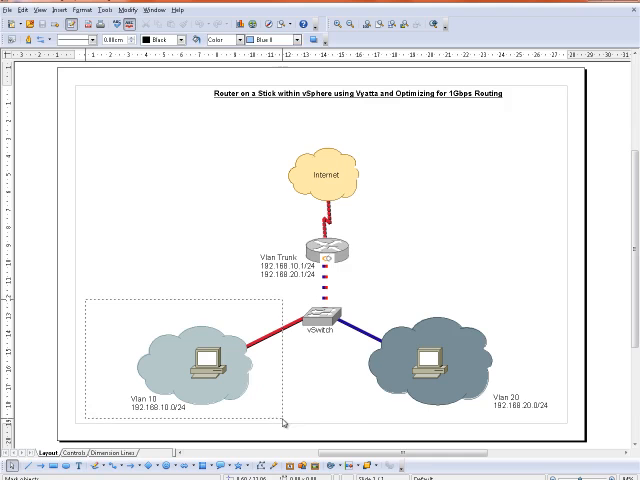
pyautogui.click(190, 356)
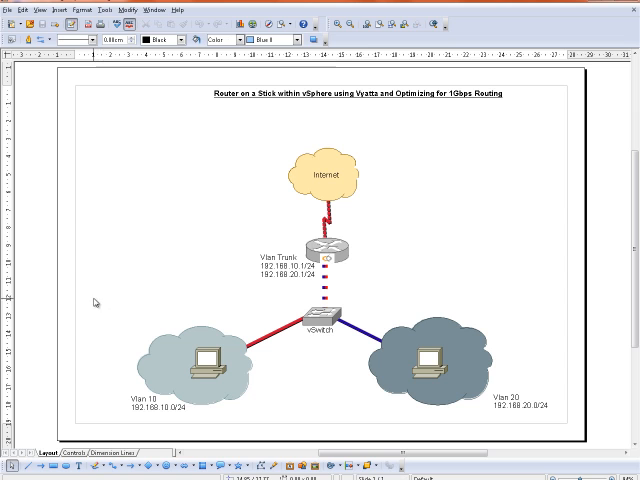
pyautogui.click(190, 360)
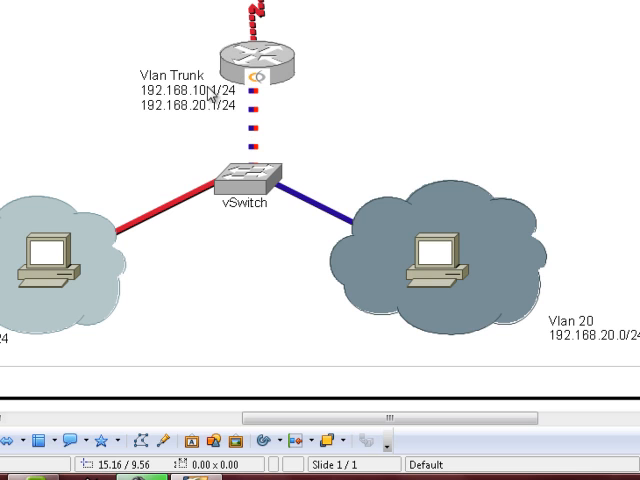
pyautogui.click(184, 100)
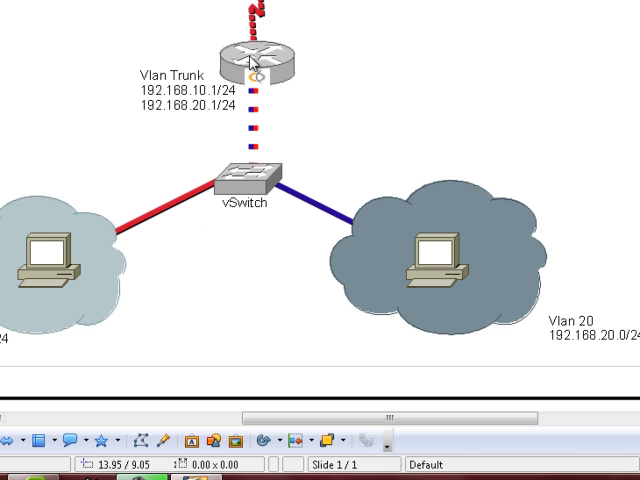
pyautogui.moveTo(494, 48)
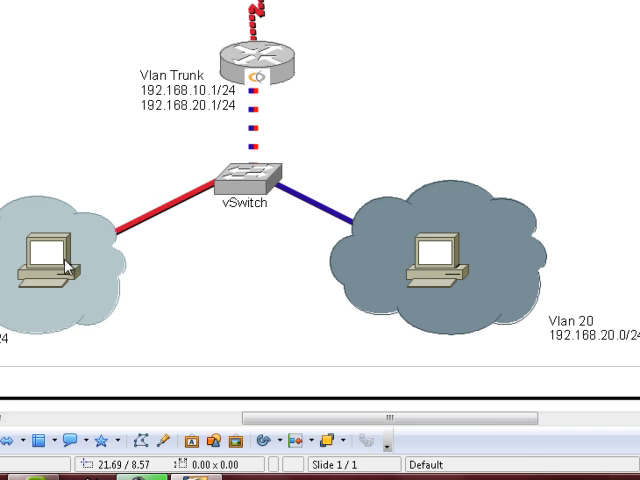
pyautogui.click(44, 256)
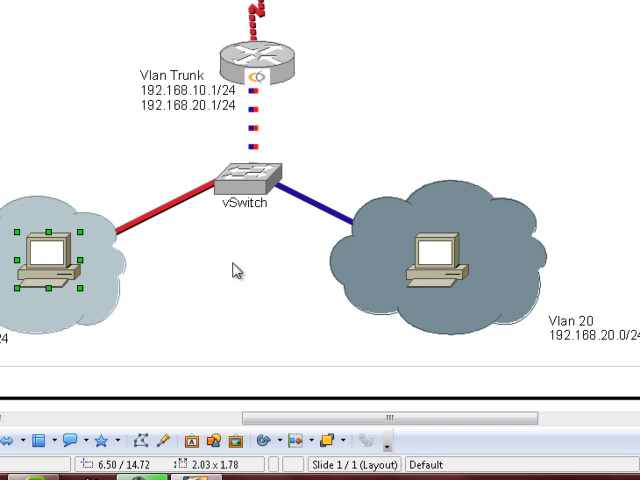
pyautogui.moveTo(108, 260)
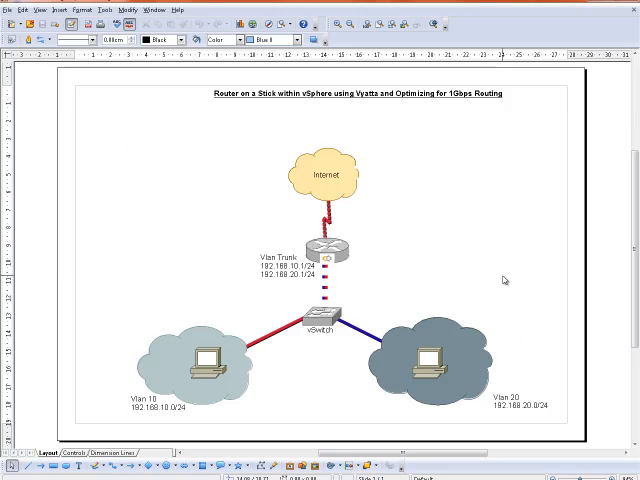
# Step: Select the vSwitch shape, view WsP1-vyatta-lab's summary, then return to Wsp2-vyatta-lab's settings
pyautogui.click(320, 322)
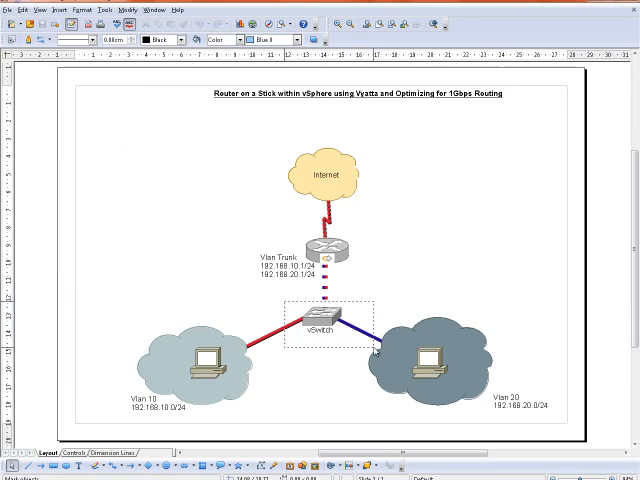
pyautogui.click(424, 368)
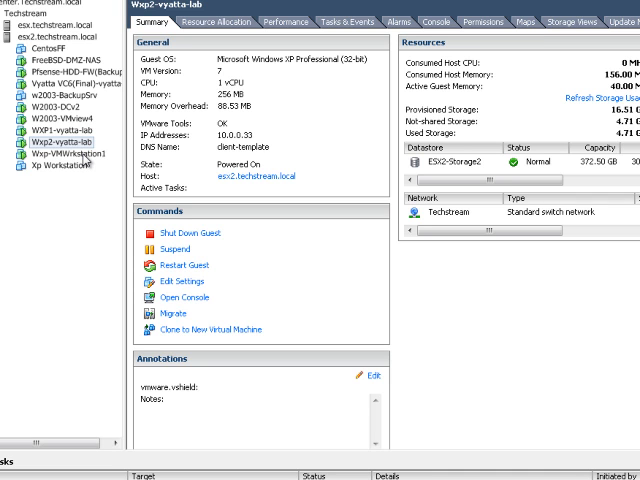
pyautogui.moveTo(84, 160)
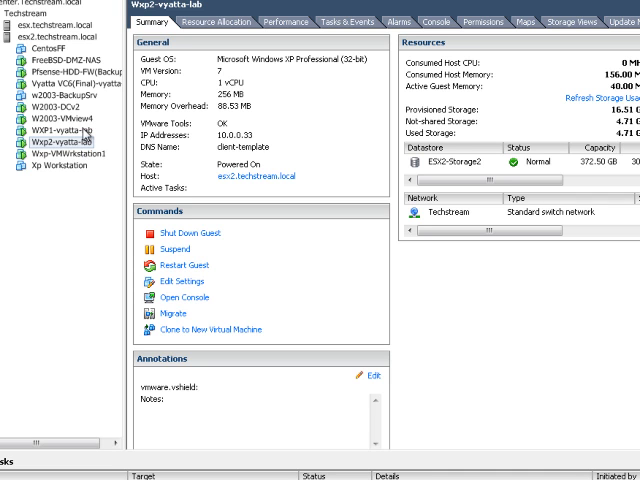
pyautogui.click(60, 132)
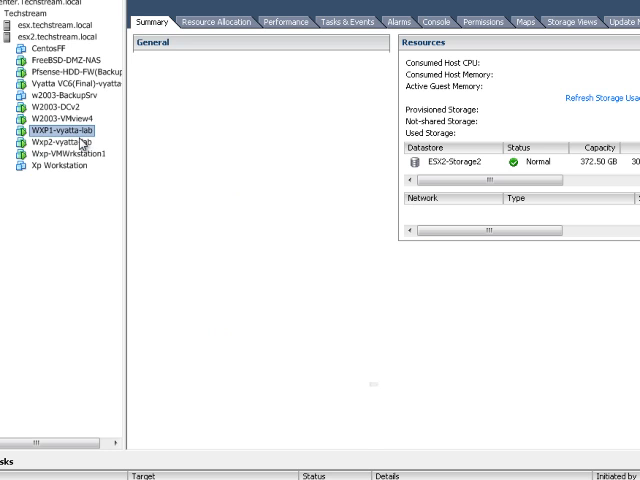
pyautogui.click(52, 128)
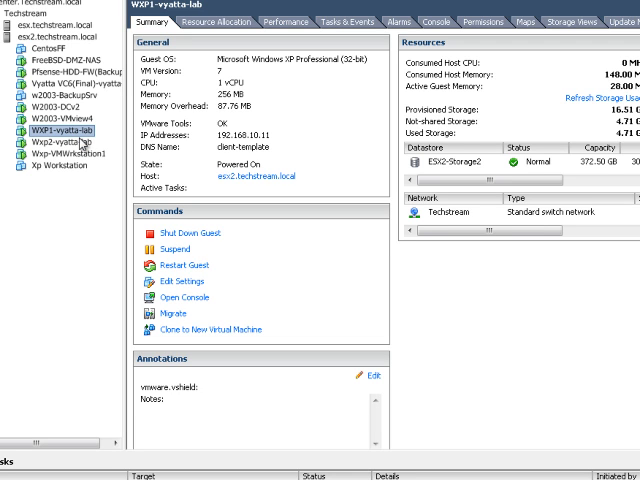
pyautogui.click(72, 132)
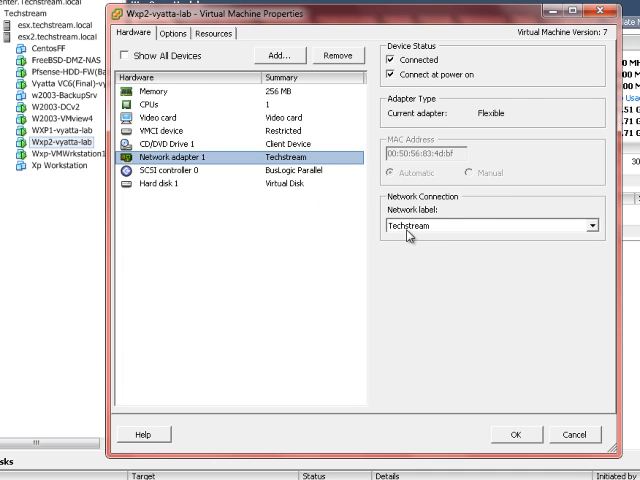
pyautogui.moveTo(444, 248)
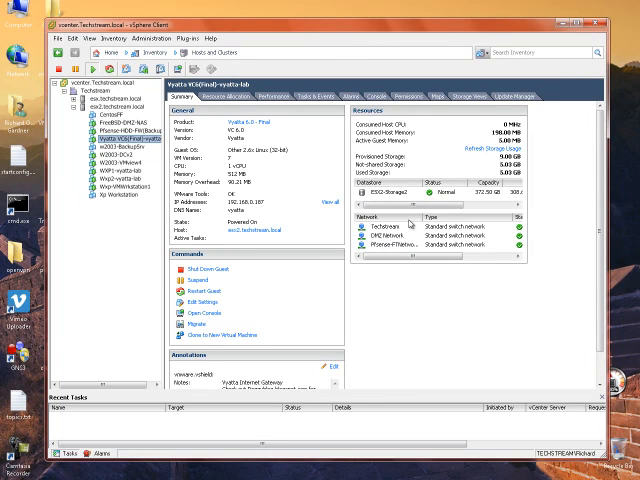
pyautogui.moveTo(364, 252)
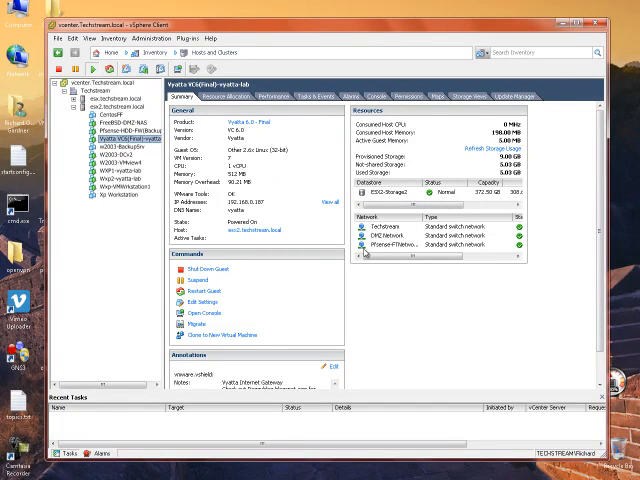
pyautogui.moveTo(364, 252)
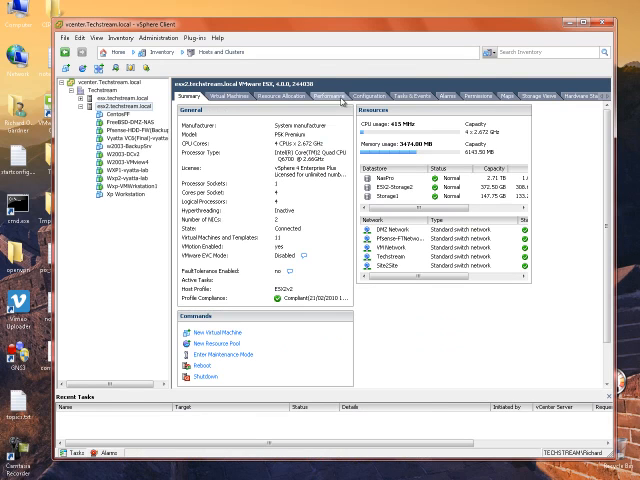
# Step: Start a new virtual machine network on the host labelled Vyatta-VLAN-Trunk with VLAN ID 4095
pyautogui.click(362, 96)
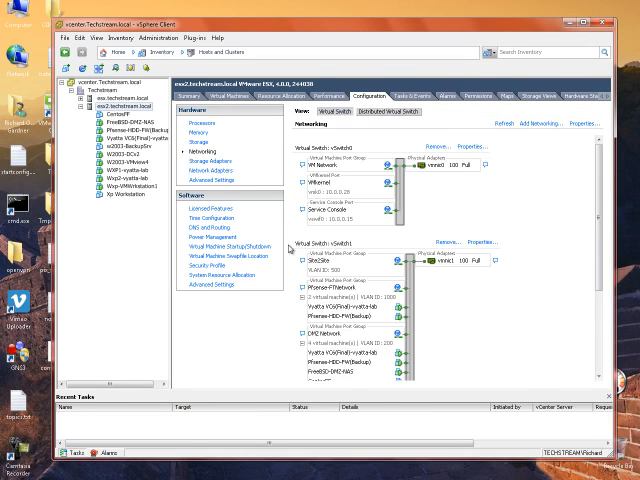
pyautogui.click(528, 122)
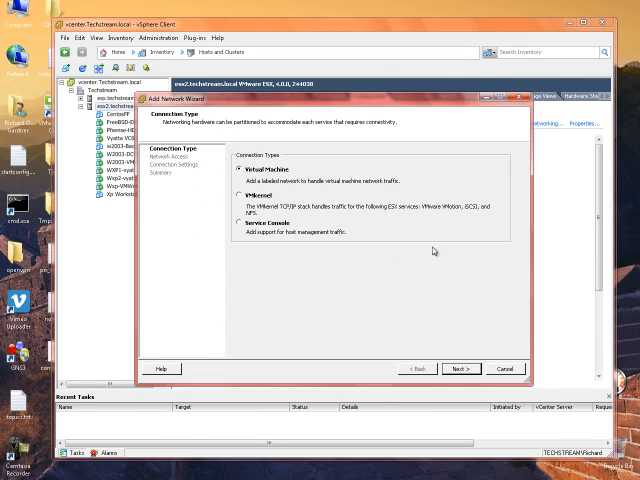
pyautogui.click(460, 368)
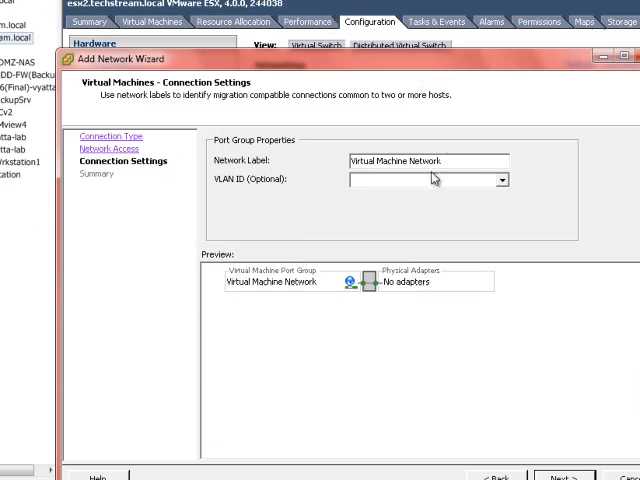
pyautogui.tripleClick(424, 160)
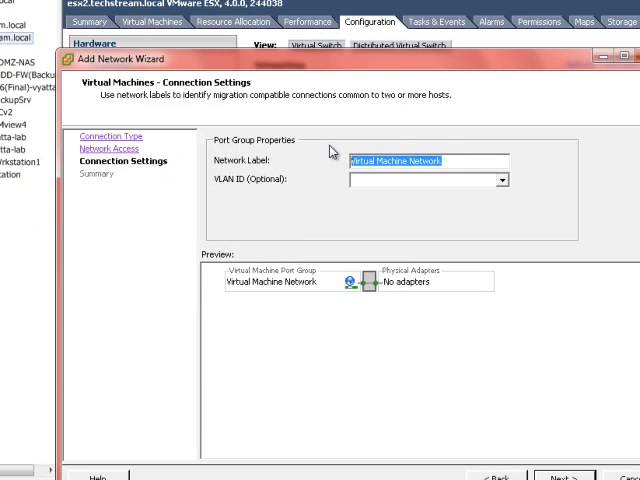
pyautogui.write('Vyatta-VLAN-Trunk')
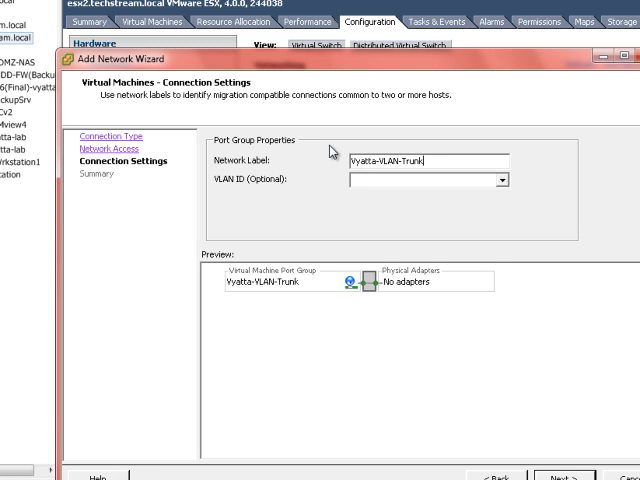
pyautogui.write('4095')
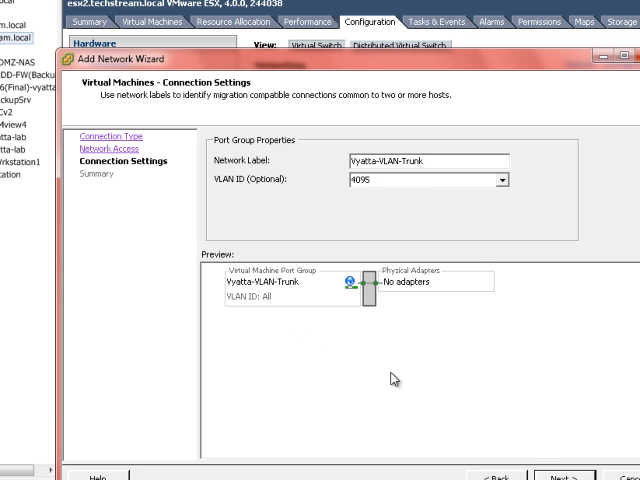
# Step: Review the summary and finish creating the Vyatta-VLAN-Trunk port group
pyautogui.click(554, 476)
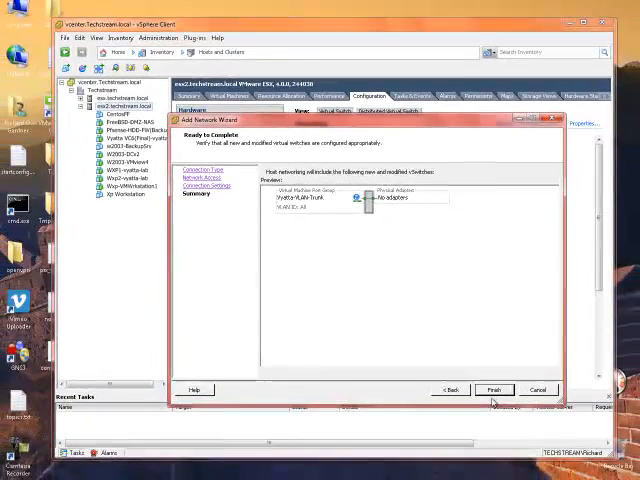
pyautogui.click(494, 388)
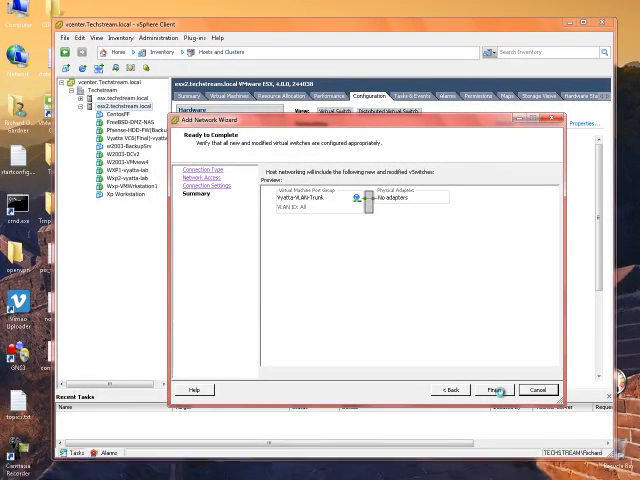
pyautogui.click(492, 388)
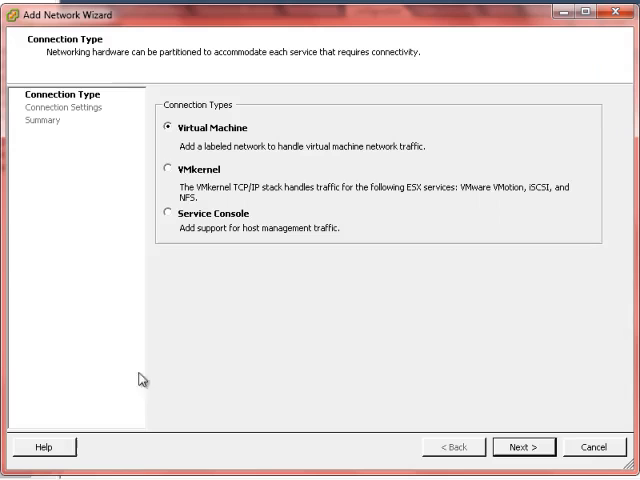
# Step: Add a Network1-VLAN10 port group with VLAN ID 10 to the switch
pyautogui.click(522, 448)
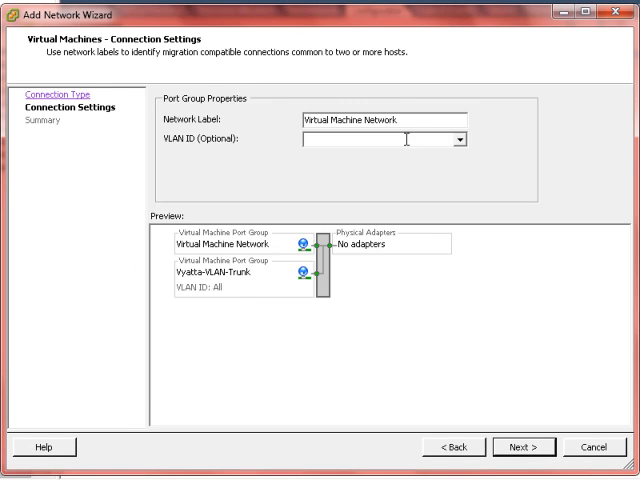
pyautogui.write('Network1-V')
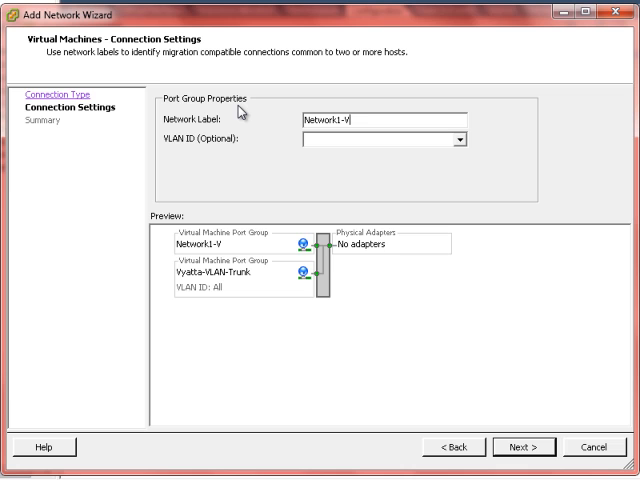
pyautogui.write('LAN10')
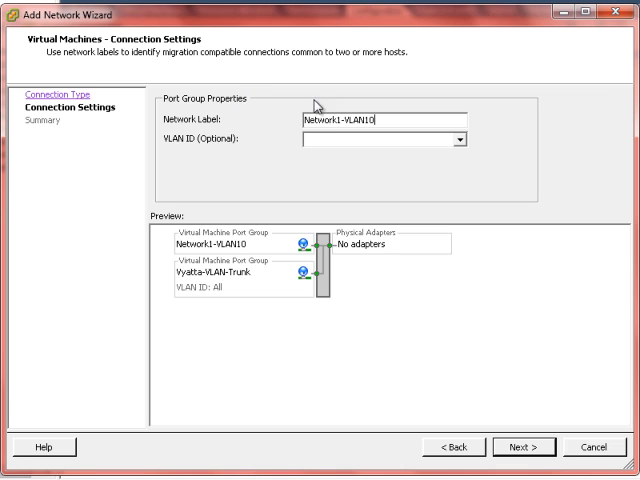
pyautogui.write('10')
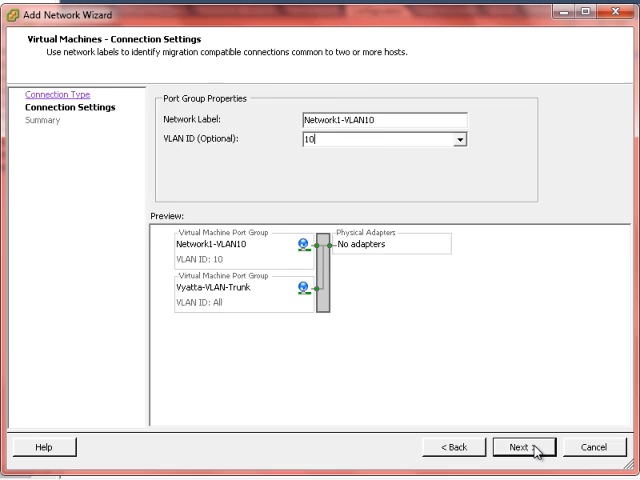
pyautogui.click(508, 448)
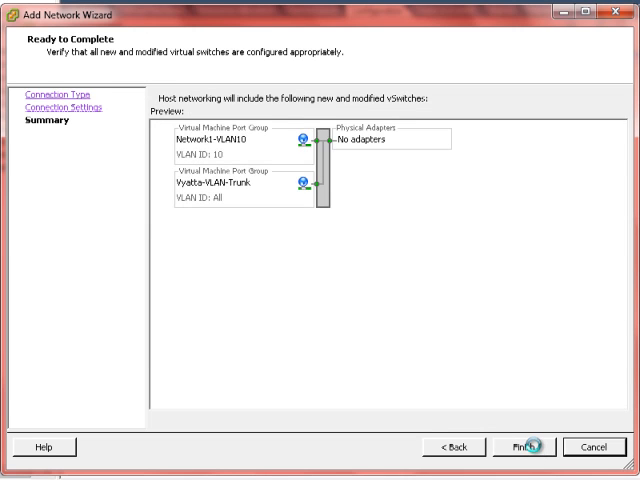
pyautogui.click(512, 446)
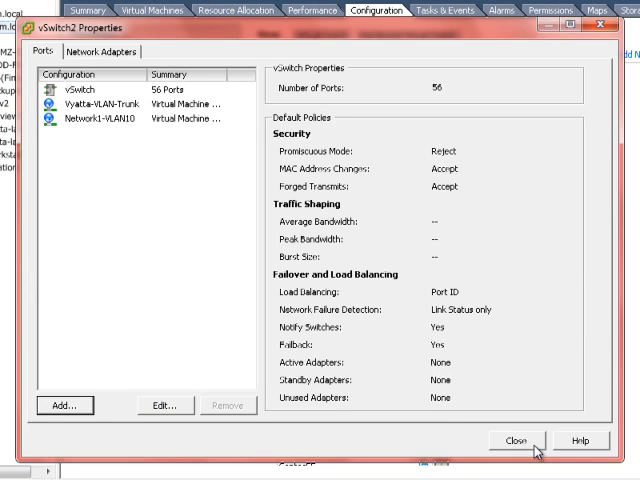
# Step: Add a second port group Network2-VLAN20 with VLAN ID 20 to the switch
pyautogui.click(64, 404)
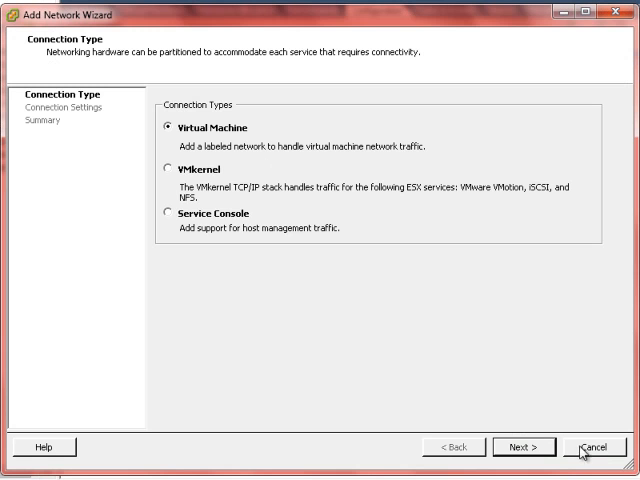
pyautogui.click(524, 448)
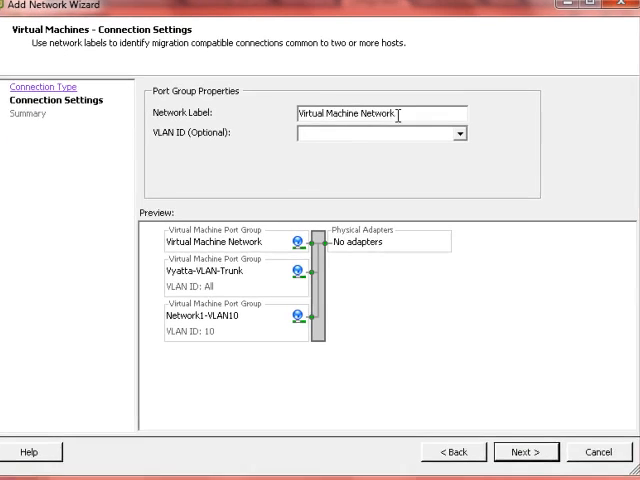
pyautogui.write('Networ')
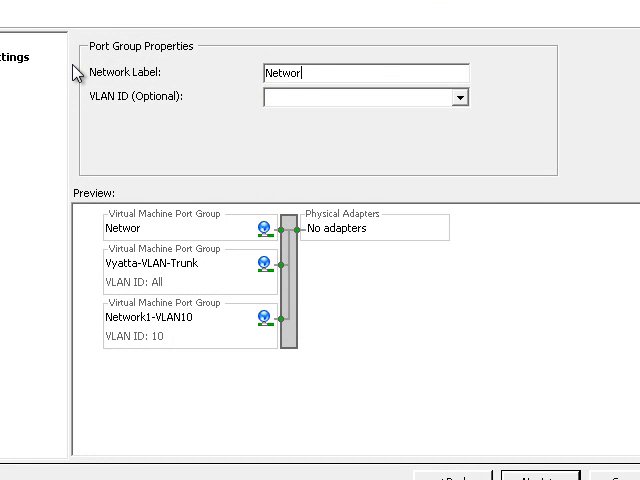
pyautogui.write('Network2-')
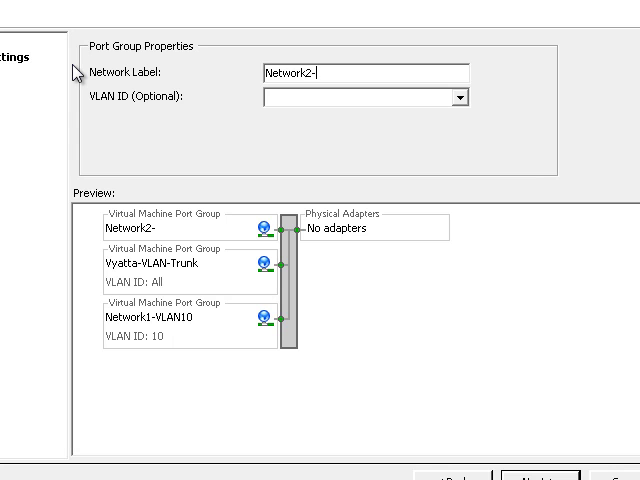
pyautogui.write('VLAN20')
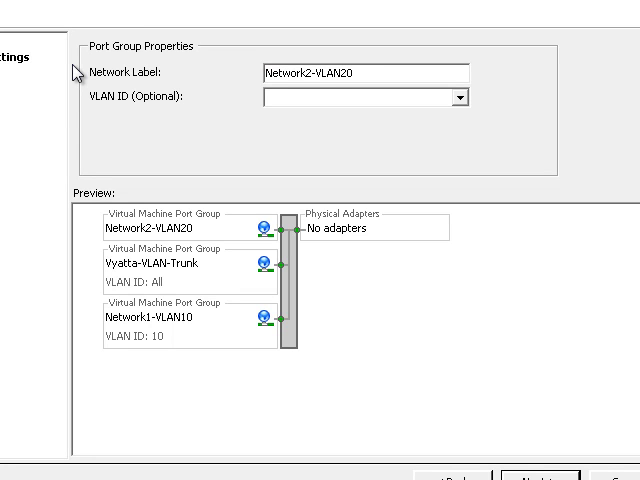
pyautogui.write('20')
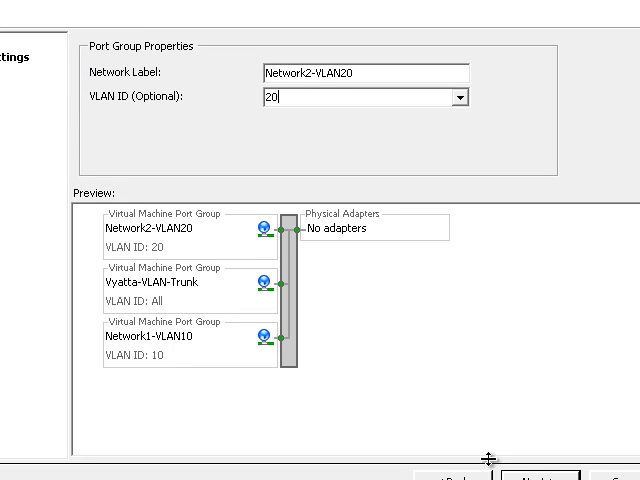
pyautogui.click(528, 476)
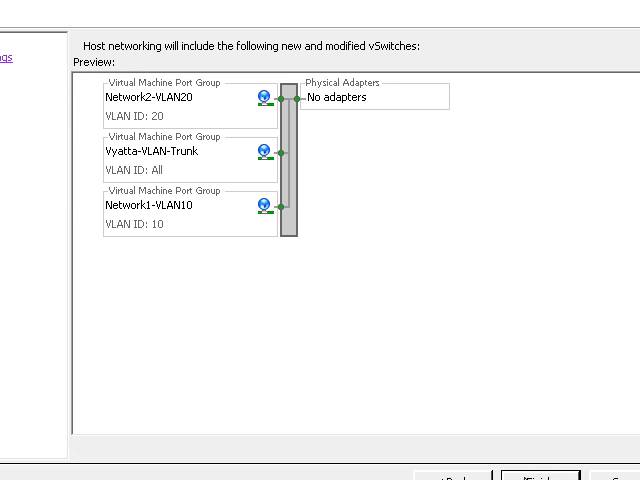
pyautogui.click(528, 476)
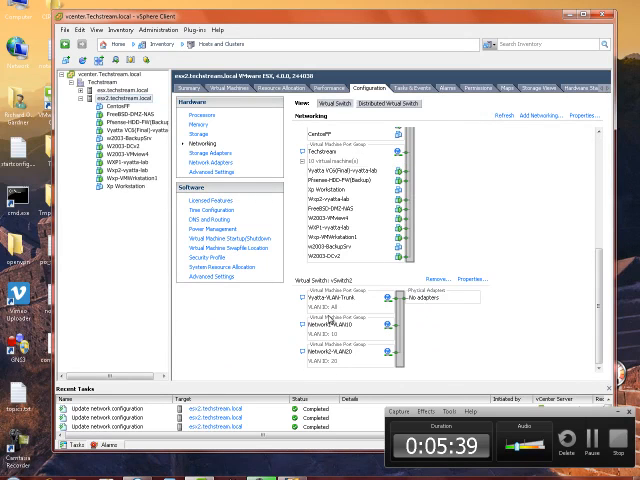
# Step: Glance at another lab VM in the inventory, then show the Vyatta VM's summary page
pyautogui.click(188, 88)
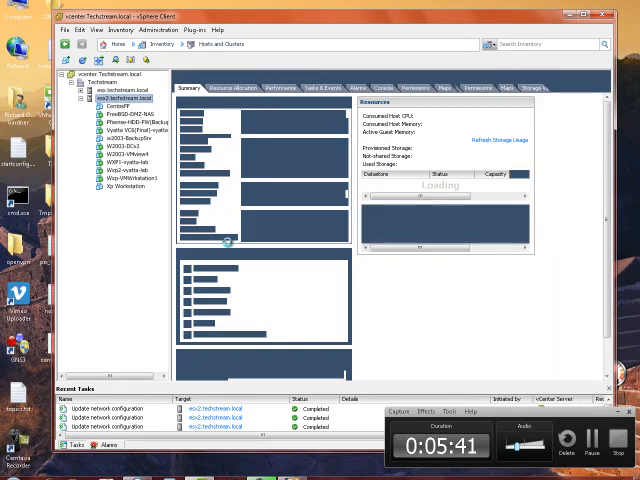
pyautogui.click(128, 170)
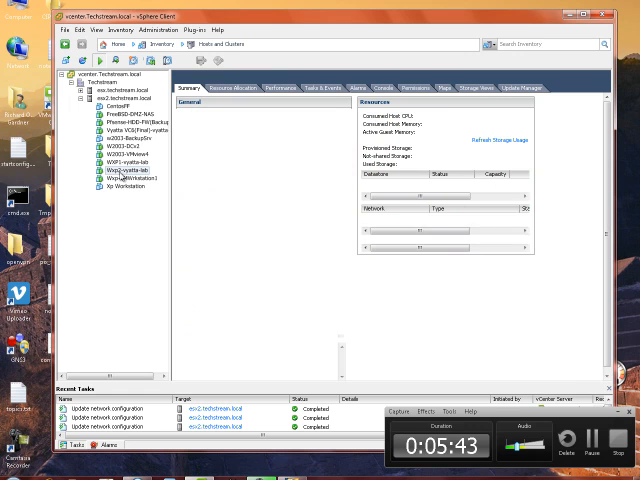
pyautogui.click(124, 170)
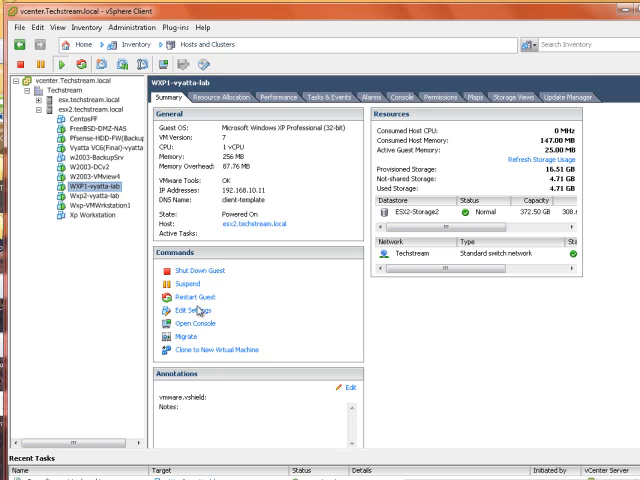
pyautogui.click(192, 312)
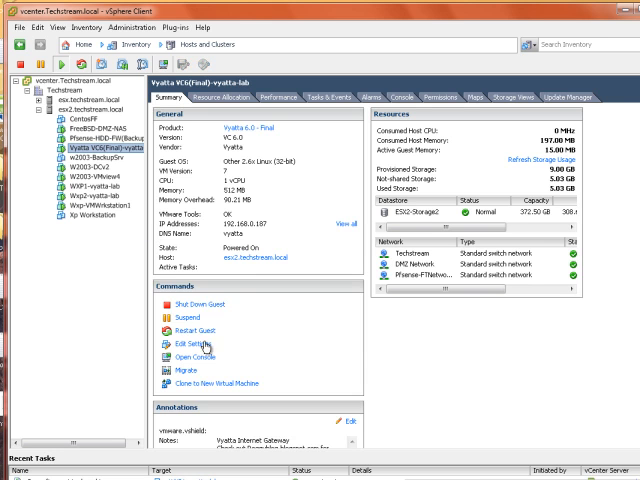
# Step: Check network adapter 2 on Vyatta-VLAN-Trunk and adapter 1 on DMZ Network in the VM's settings
pyautogui.click(188, 342)
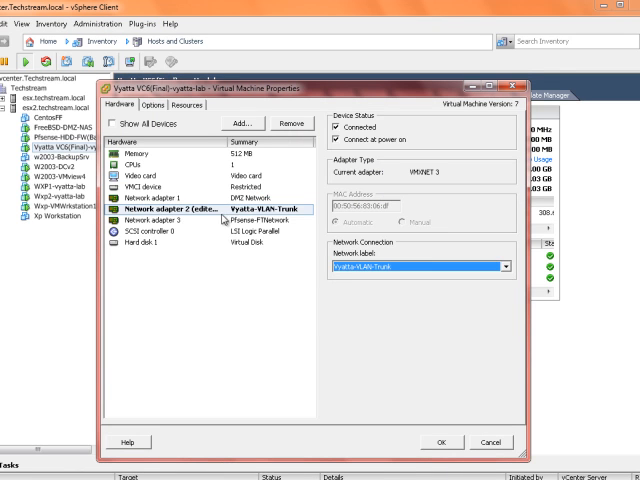
pyautogui.click(164, 208)
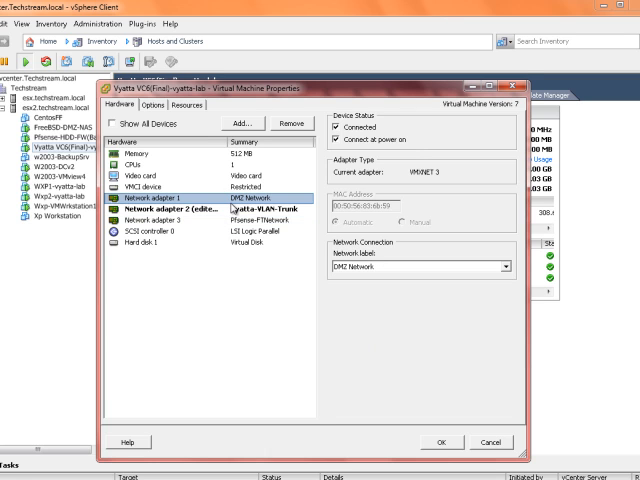
pyautogui.moveTo(464, 196)
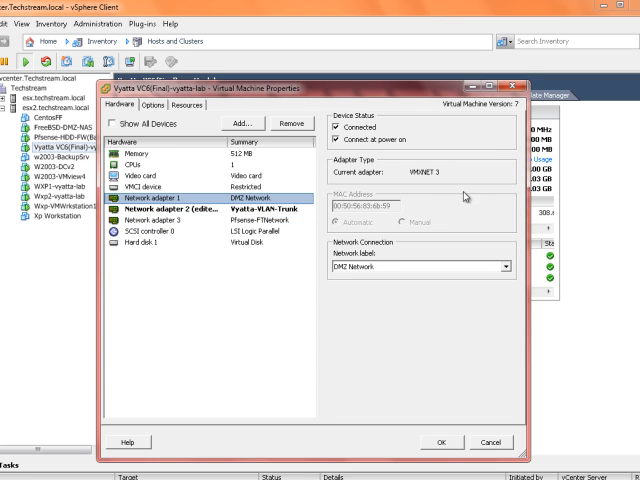
pyautogui.moveTo(468, 196)
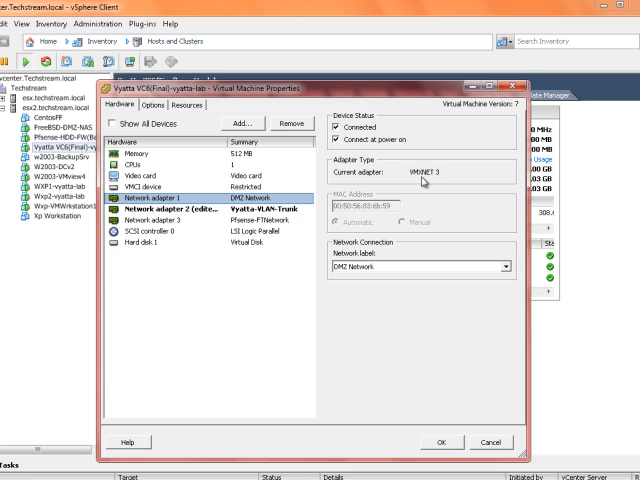
pyautogui.moveTo(424, 182)
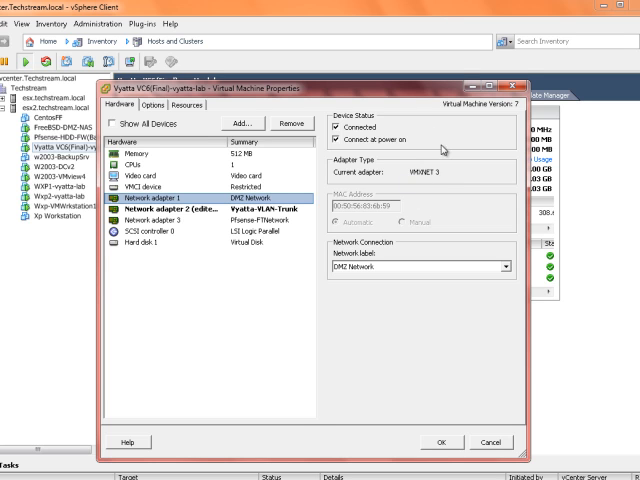
pyautogui.moveTo(428, 192)
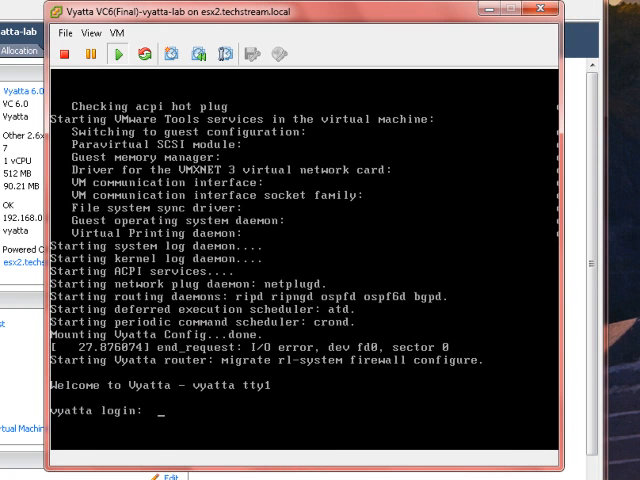
# Step: Log into the Vyatta console as root and enter configuration mode to list interfaces eth0–eth2
pyautogui.write('root')
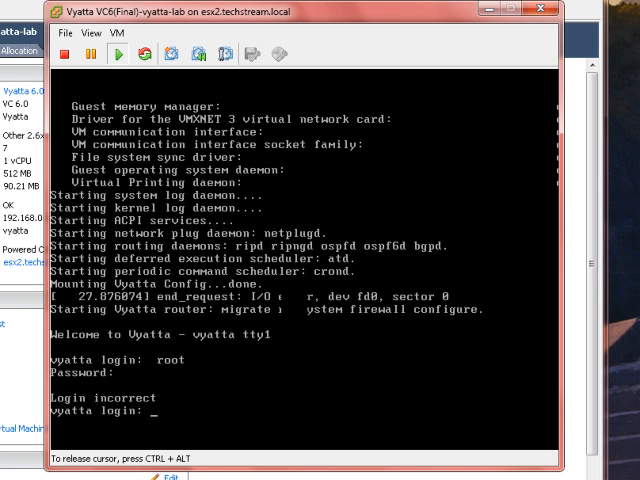
pyautogui.write('root')
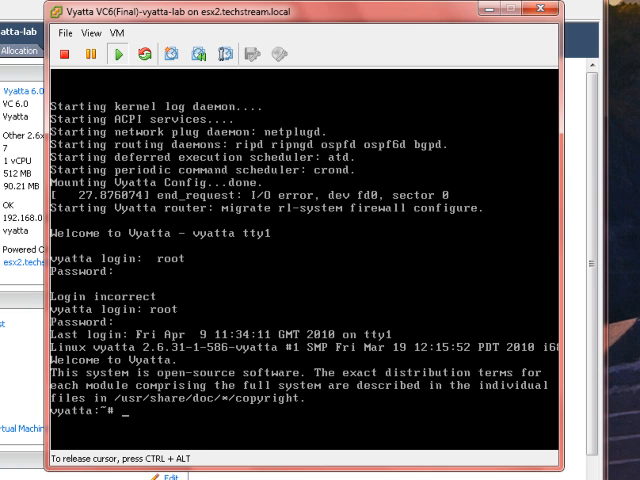
pyautogui.write('configure')
pyautogui.write('run show interfaces')
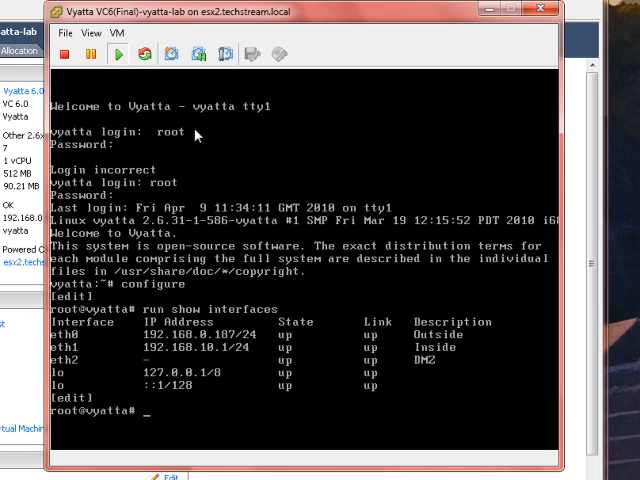
pyautogui.moveTo(196, 400)
pyautogui.write('delete')
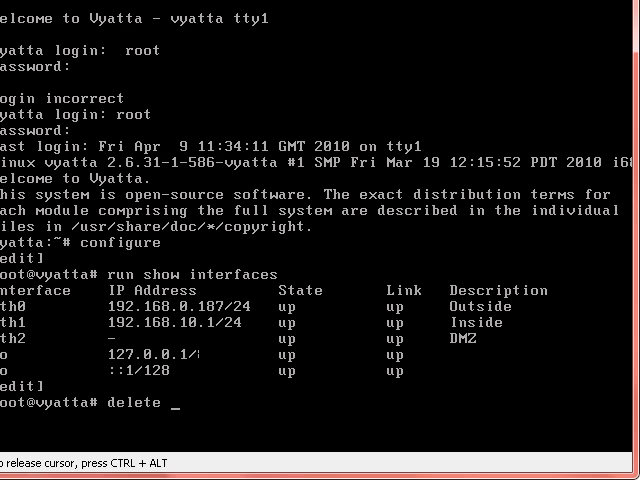
# Step: Delete eth0's address on the Vyatta router and commit the change
pyautogui.write('interfaces ethernet et')
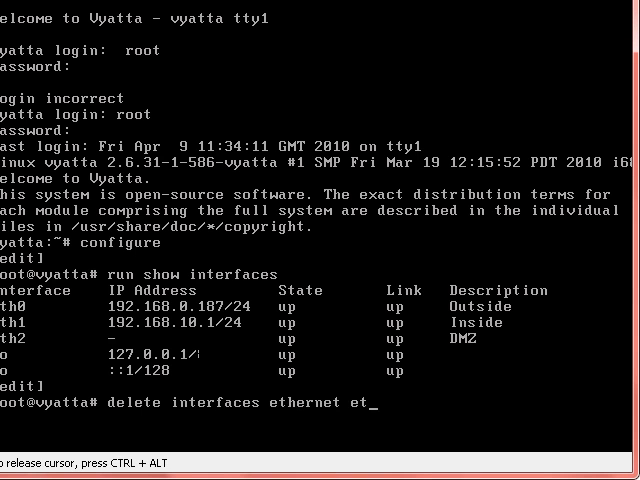
pyautogui.write('h0 address d')
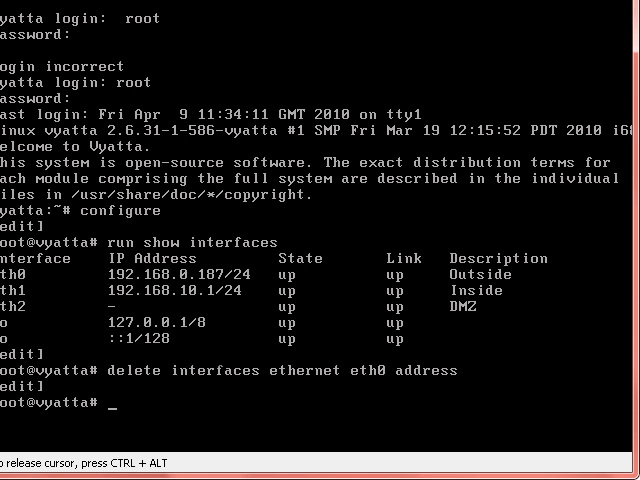
pyautogui.write('commi')
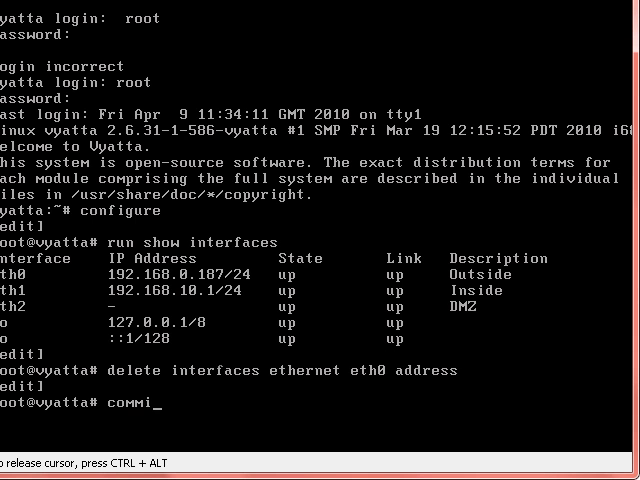
pyautogui.press('Return')
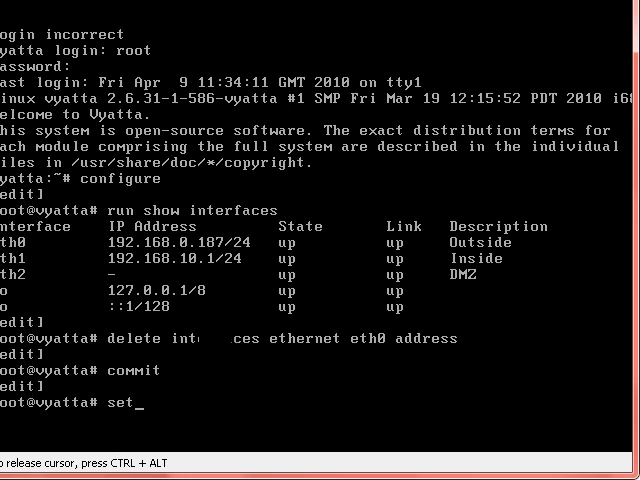
# Step: Set eth0's description to VLAN-Trunk in the Vyatta console
pyautogui.write('interfaces')
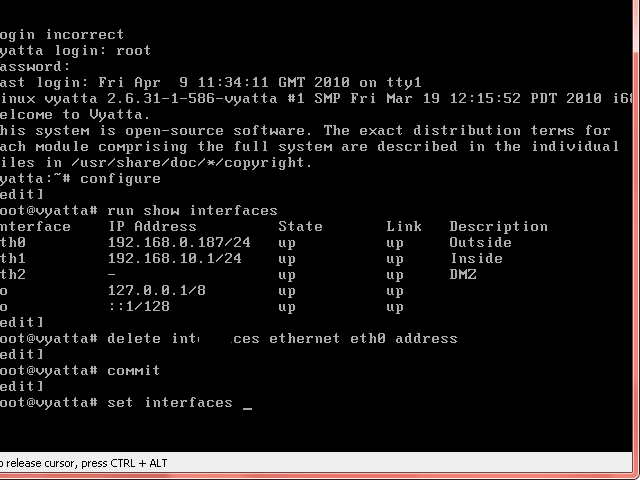
pyautogui.write('eth')
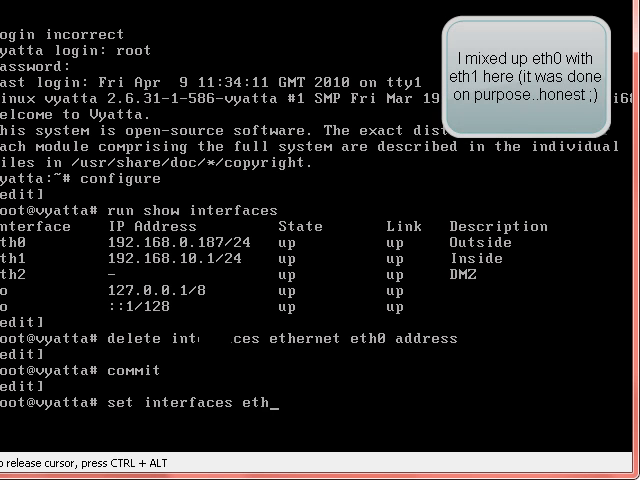
pyautogui.write('ernet eth0')
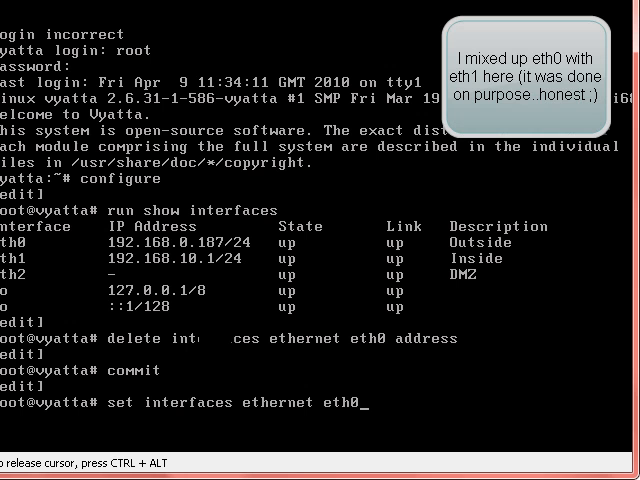
pyautogui.write('description')
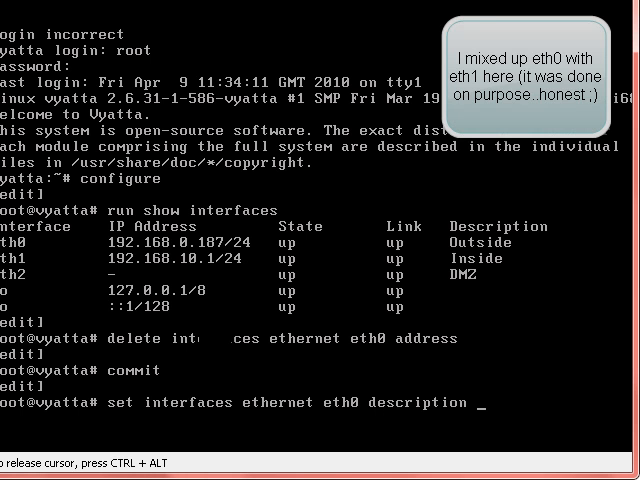
pyautogui.write('VLAN')
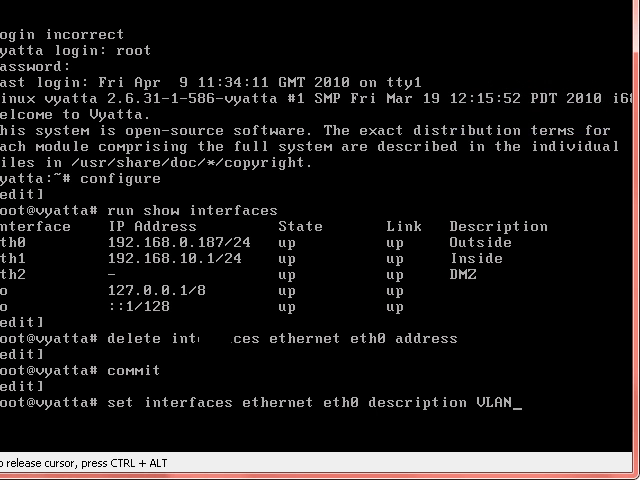
pyautogui.write('-Trunk')
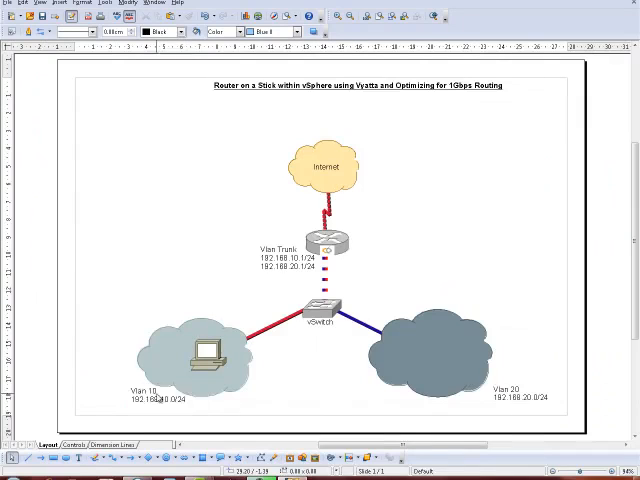
pyautogui.click(520, 390)
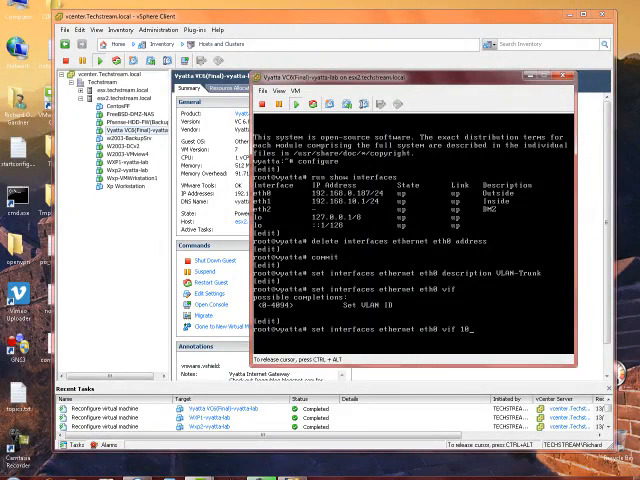
# Step: Create eth0 vif 10 and vif 20 sub-interfaces described VLAN-10 and VLAN-20
pyautogui.write('description')
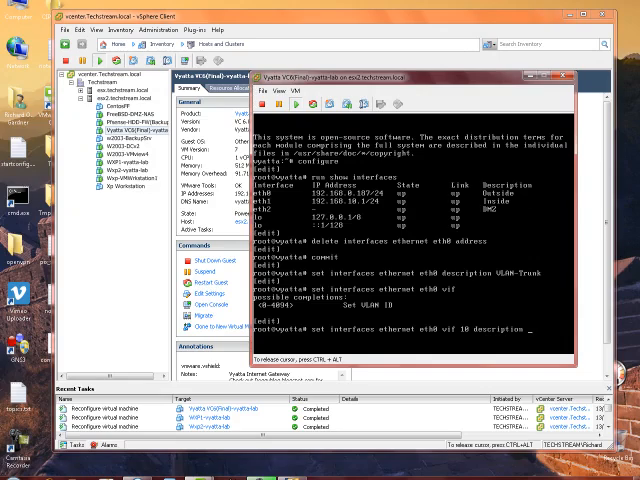
pyautogui.write('VLAN-10')
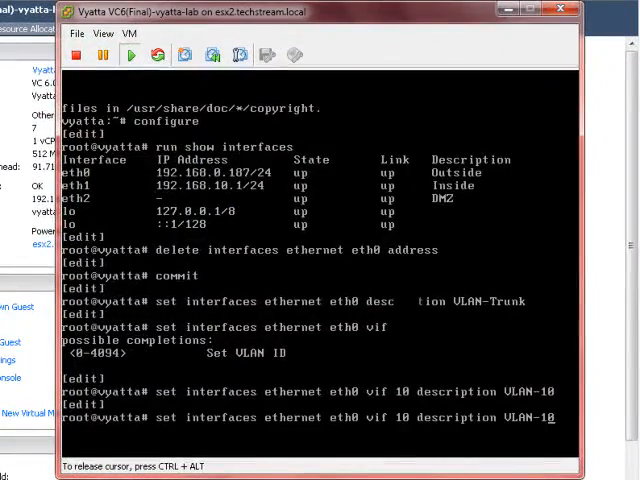
pyautogui.write('2')
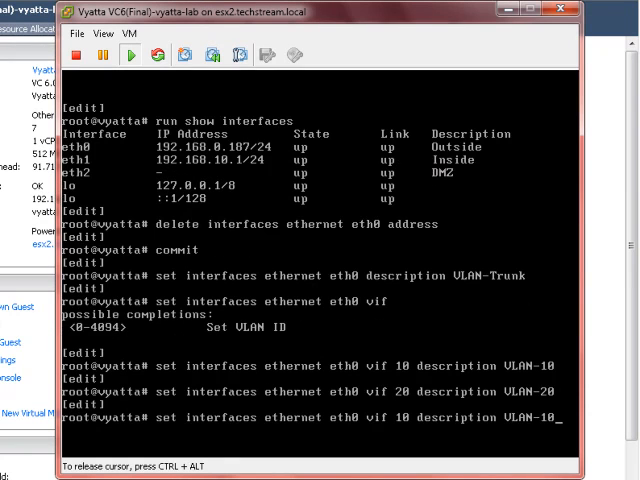
pyautogui.press('BackSpace')
pyautogui.write('address')
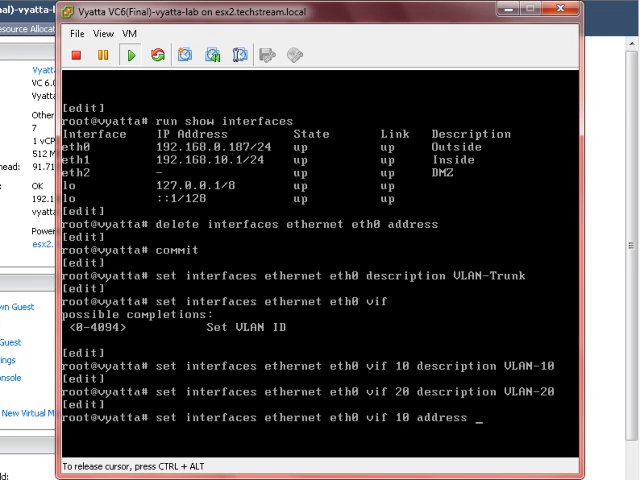
# Step: Assign 192.168.10.1/24 to vif 10, commit (fails as duplicate), and re-show interfaces
pyautogui.write('192.1')
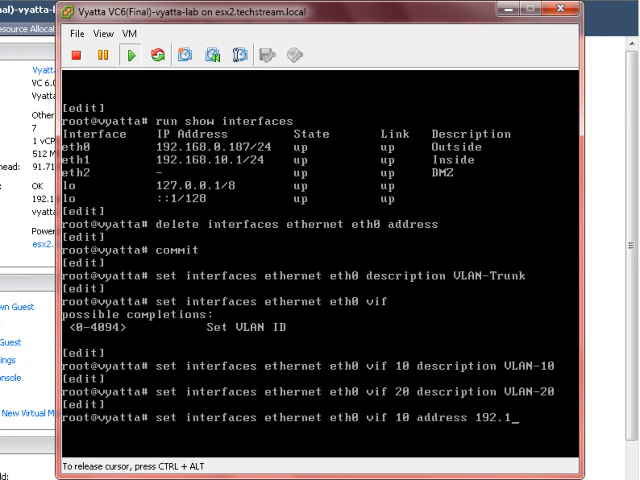
pyautogui.write('68.1')
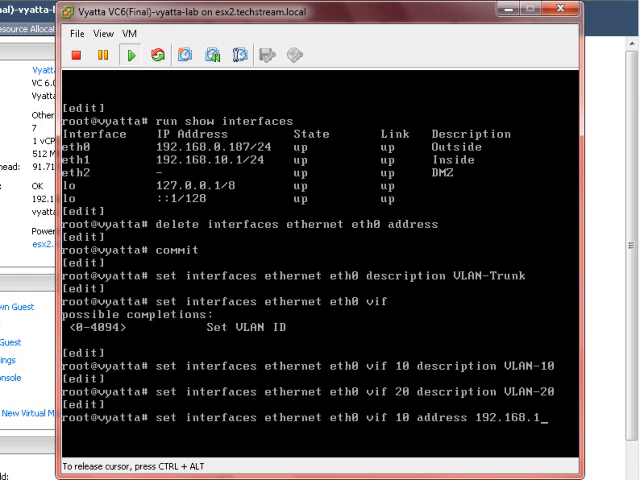
pyautogui.write('0.1/24')
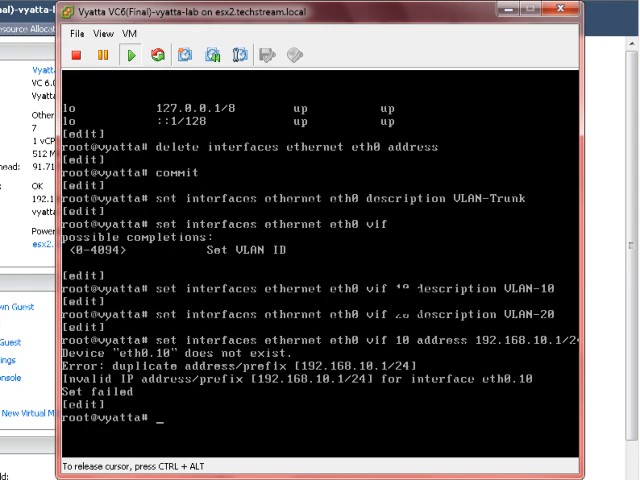
pyautogui.write('commi')
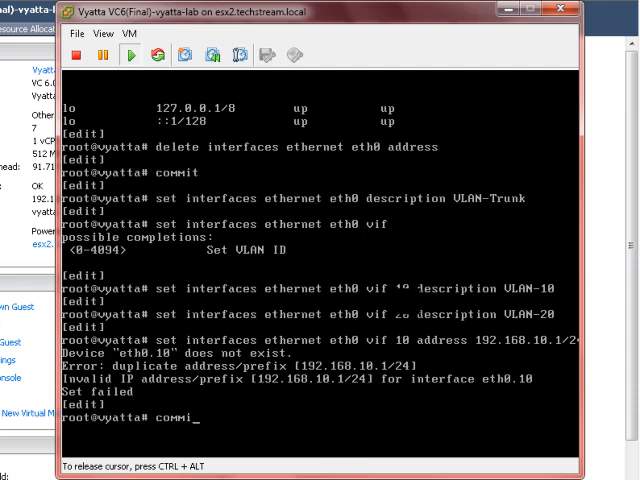
pyautogui.write('t')
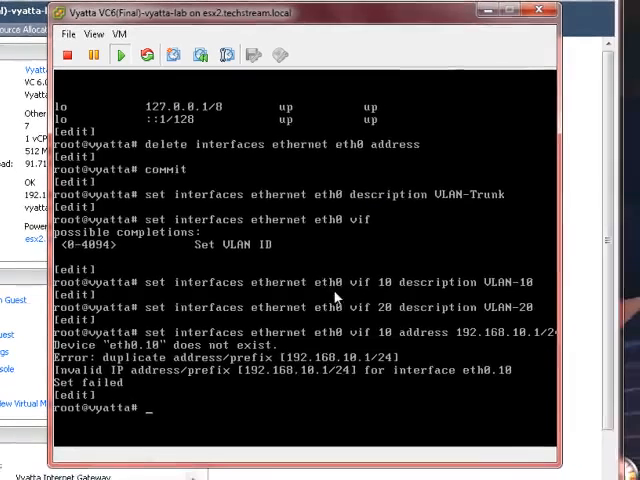
pyautogui.write('run show interfaces')
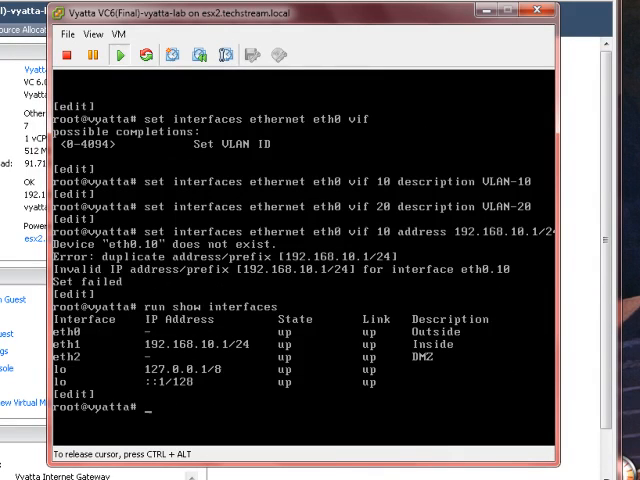
# Step: Commit and show interfaces, confirming eth0.10 and eth0.20 listed as VLAN-10 and VLAN-20
pyautogui.write('commit')
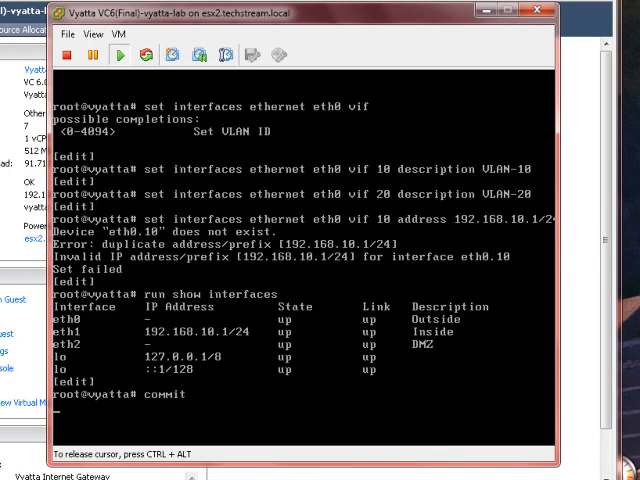
pyautogui.write('run show interfaces')
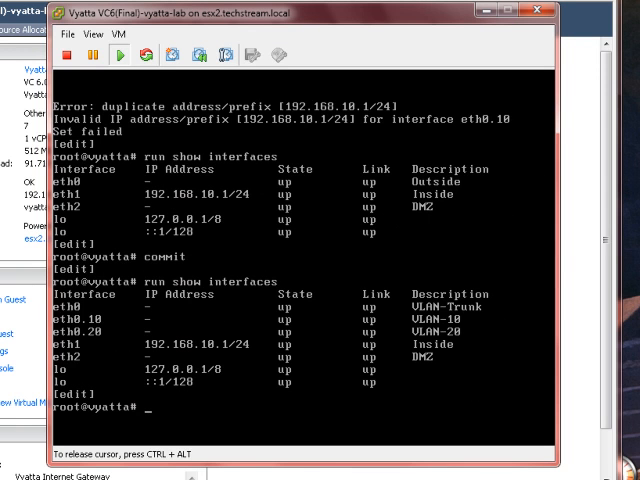
pyautogui.moveTo(140, 318)
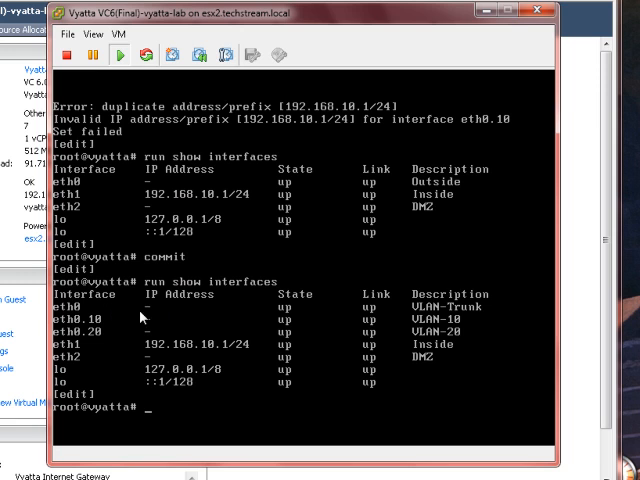
pyautogui.moveTo(410, 320)
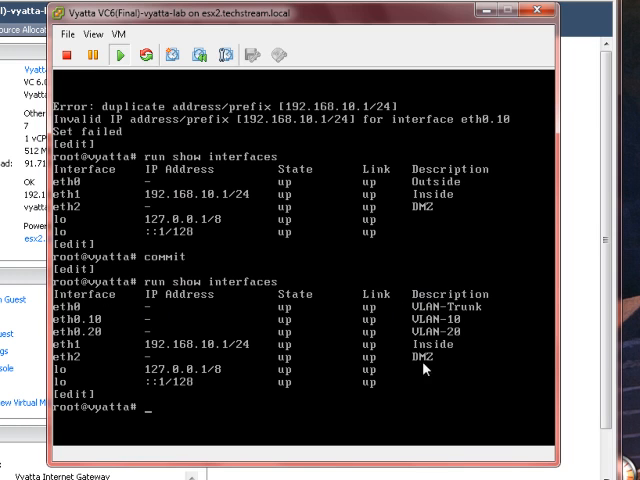
pyautogui.click(420, 370)
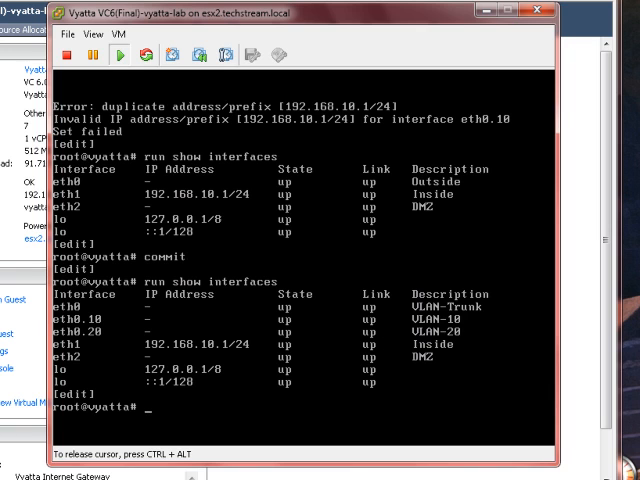
# Step: Delete eth0's vif sub-interfaces, commit, and show interfaces leaving only eth0–eth2
pyautogui.write('delete interfaces')
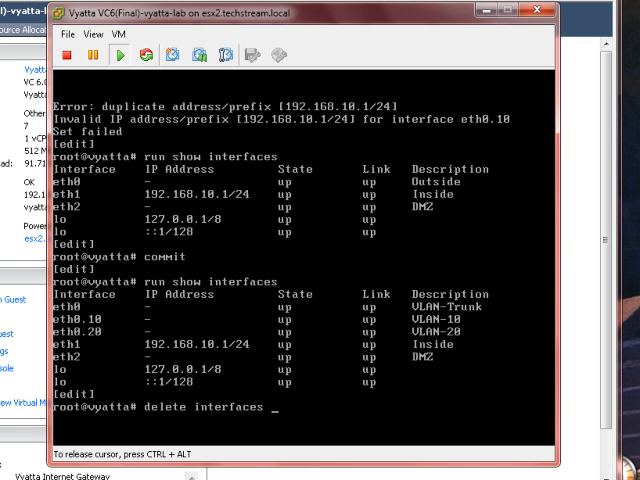
pyautogui.write('ethernet')
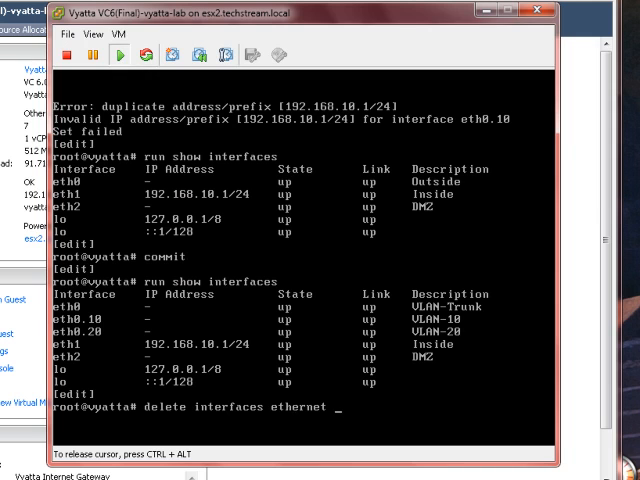
pyautogui.write('eth0 vif')
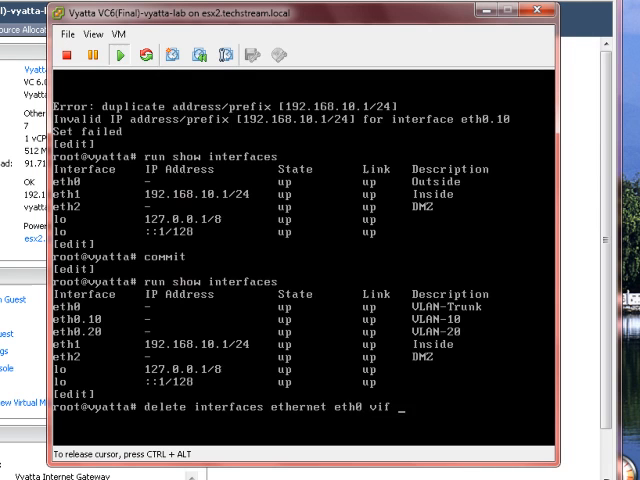
pyautogui.write('c')
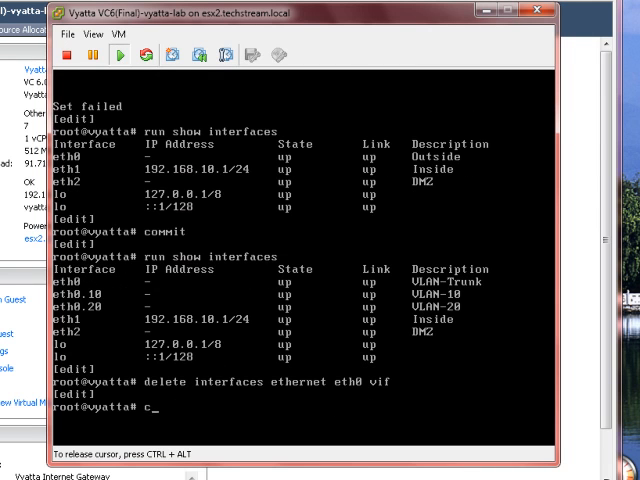
pyautogui.write('ommit')
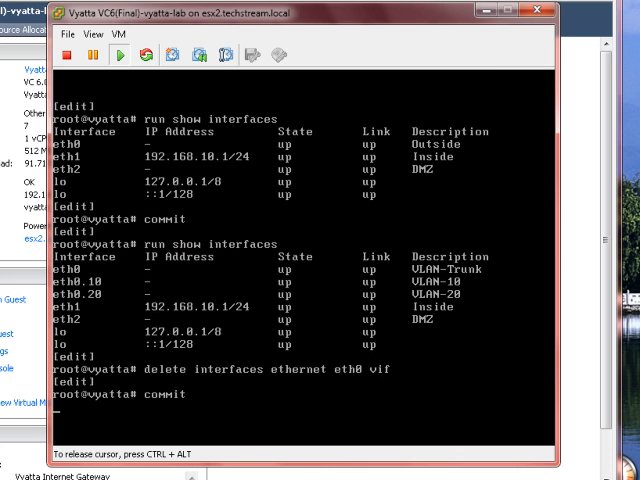
pyautogui.write('run show interfaces')
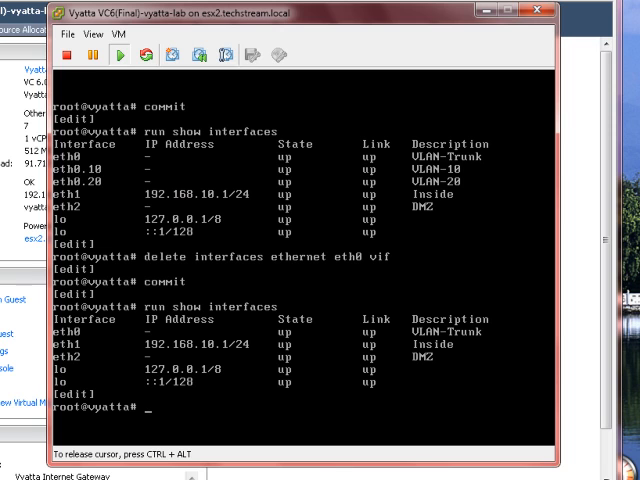
pyautogui.write('d')
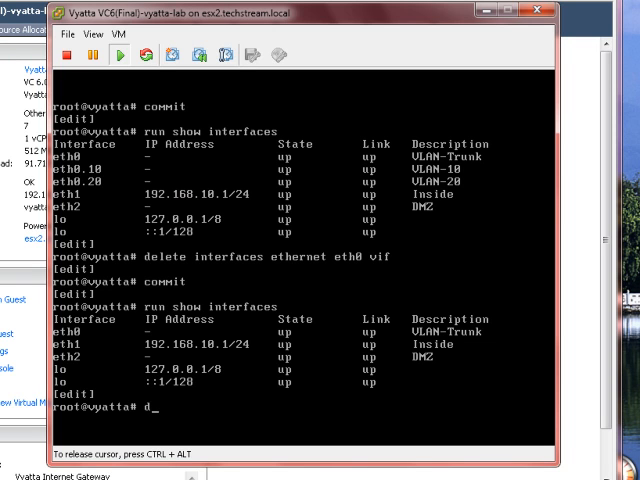
# Step: Set eth0 to address dhcp with description Outside, commit, and show interfaces
pyautogui.write('set interfaces ethernet eth0')
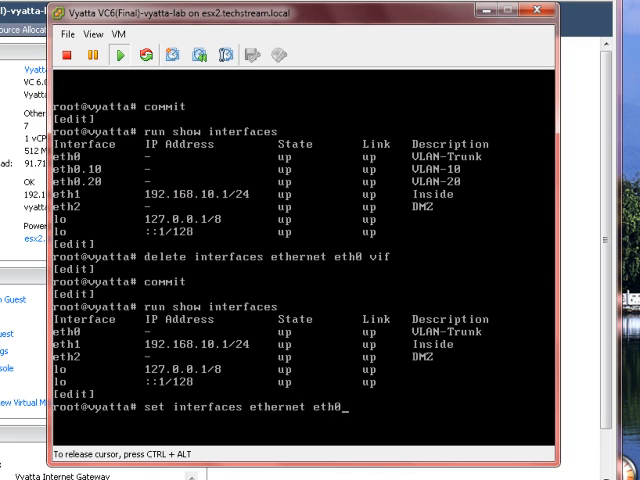
pyautogui.write('address dhcp')
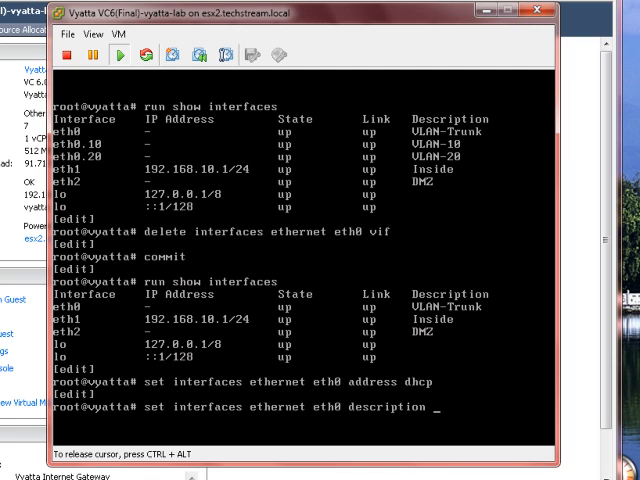
pyautogui.write('Outside')
pyautogui.write('commit')
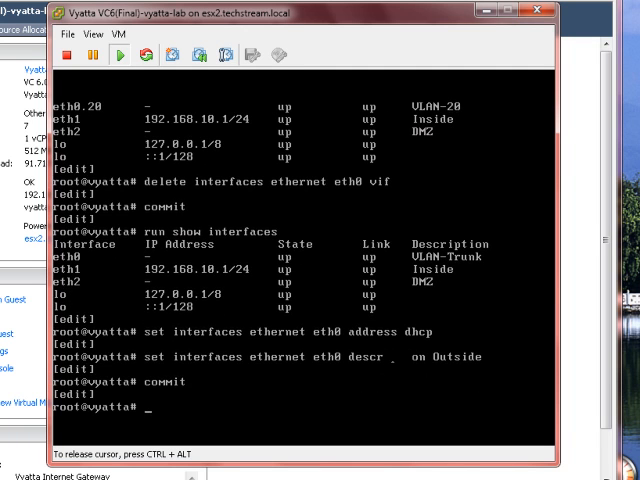
pyautogui.write('run show interfaces')
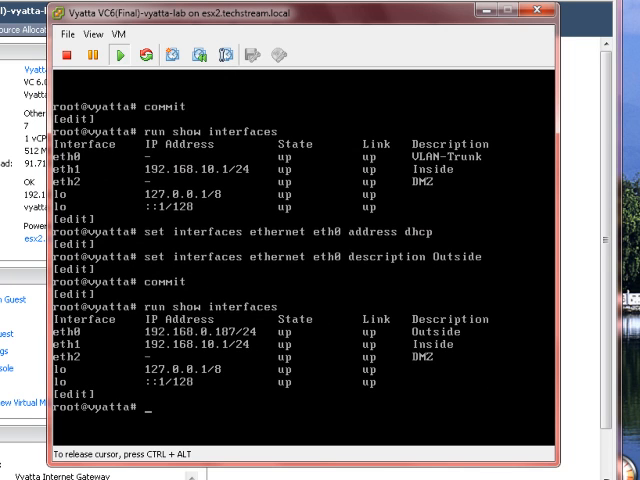
# Step: Delete the address from eth1 and commit the change
pyautogui.write('delete')
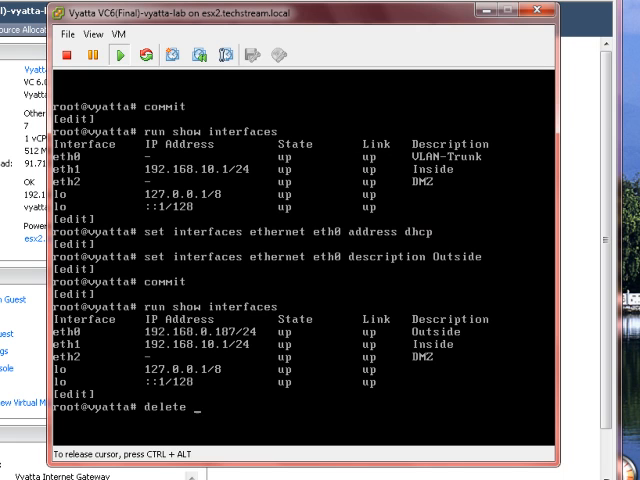
pyautogui.write('interfaces ethernet eth1 a    s')
pyautogui.write('commit')
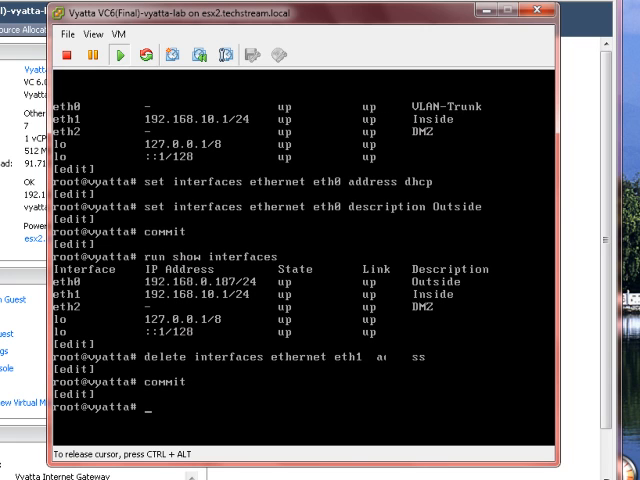
# Step: Give eth1 the description VLAN-Trunk
pyautogui.write('set interfaces eth')
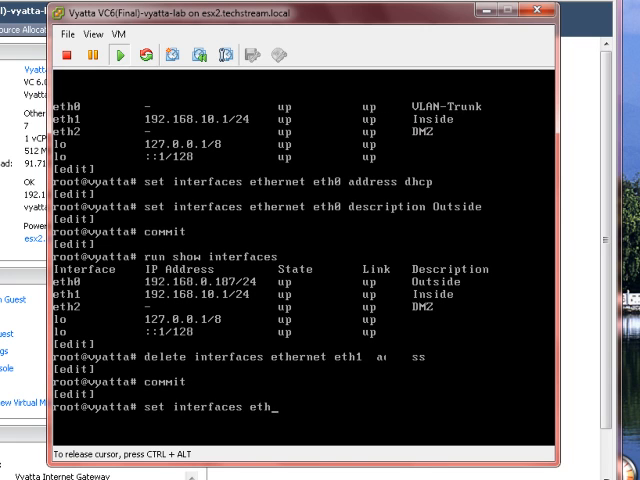
pyautogui.write('ernet eth1 des')
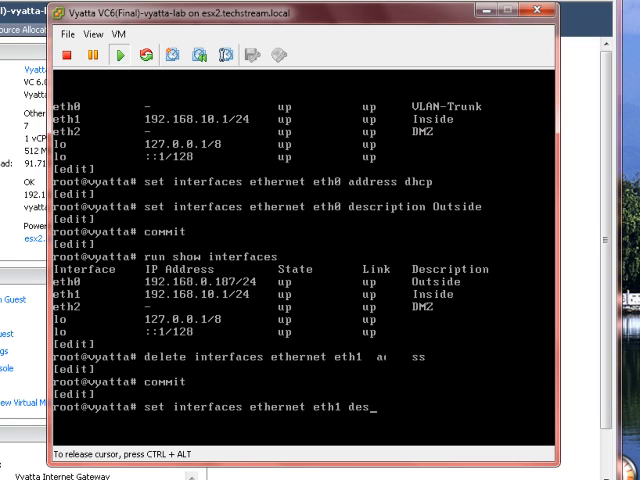
pyautogui.write('cription VLAN-')
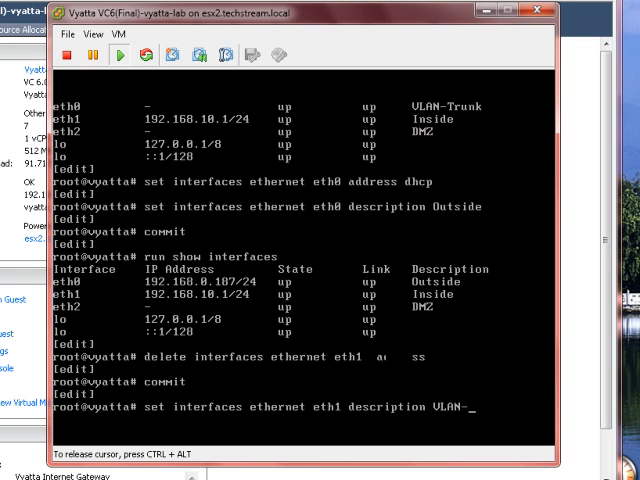
pyautogui.write('TR')
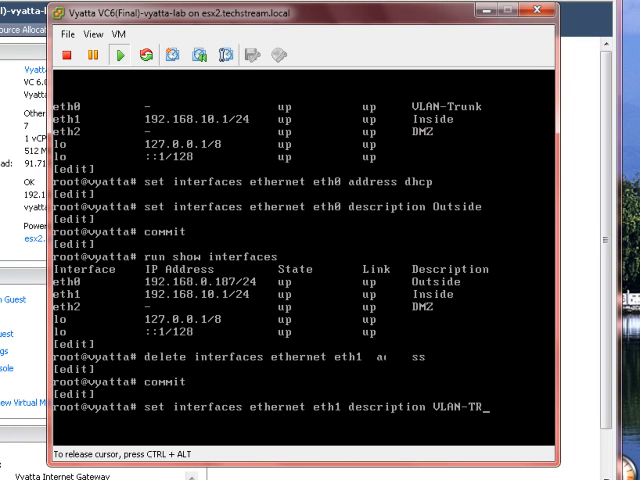
pyautogui.write('unk')
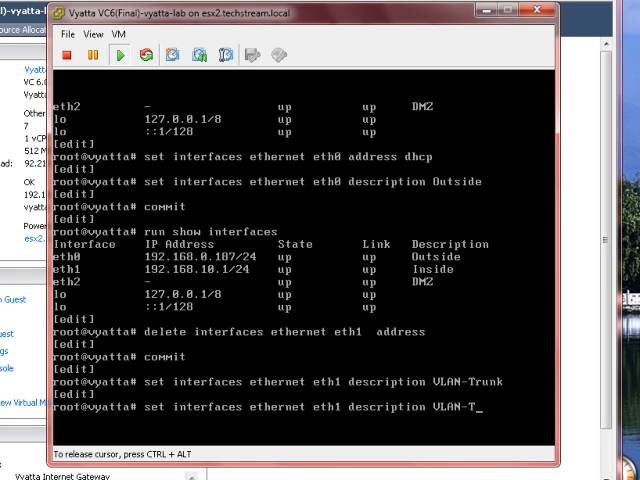
# Step: Create eth1 vif 10 and vif 20 described VLAN-10 and VLAN-20, commit, and show interfaces
pyautogui.write('vif')
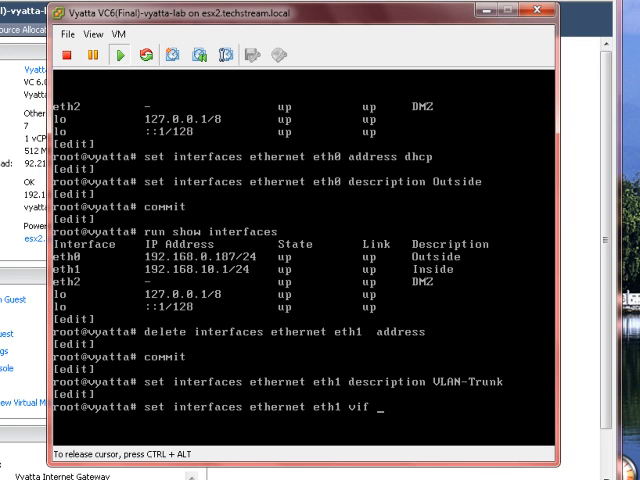
pyautogui.write('10')
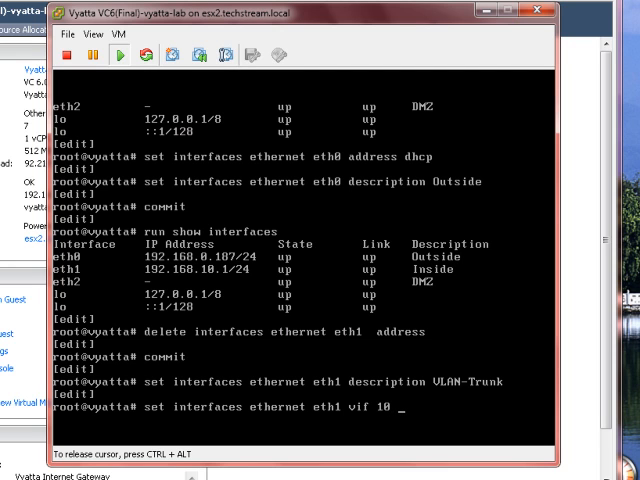
pyautogui.write('description')
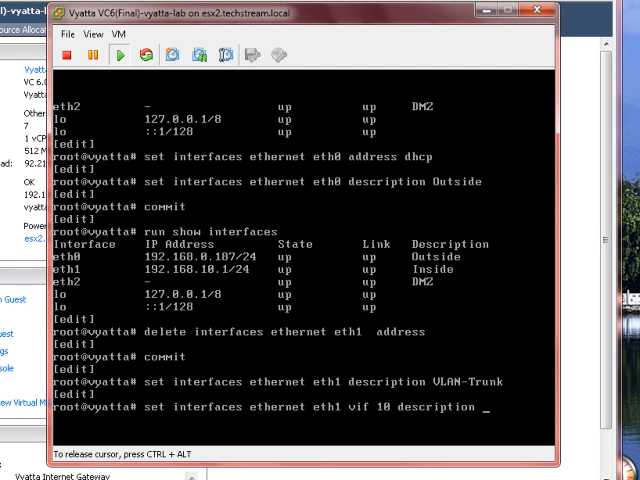
pyautogui.write('VLAN-10')
pyautogui.write('set interfaces ethernet eth1 vif 20 description VLAN-20')
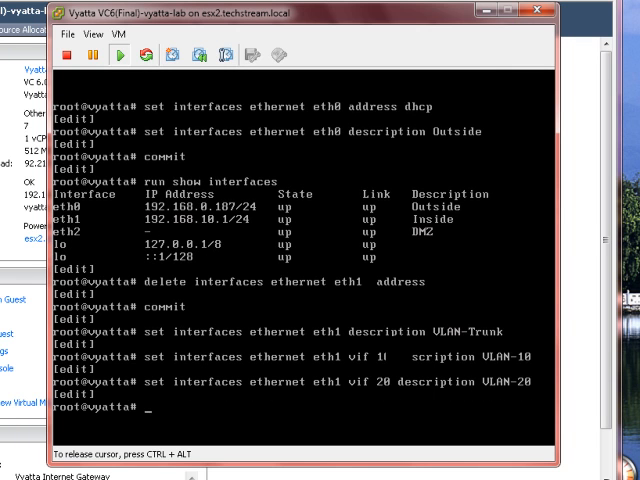
pyautogui.write('run show interfaces')
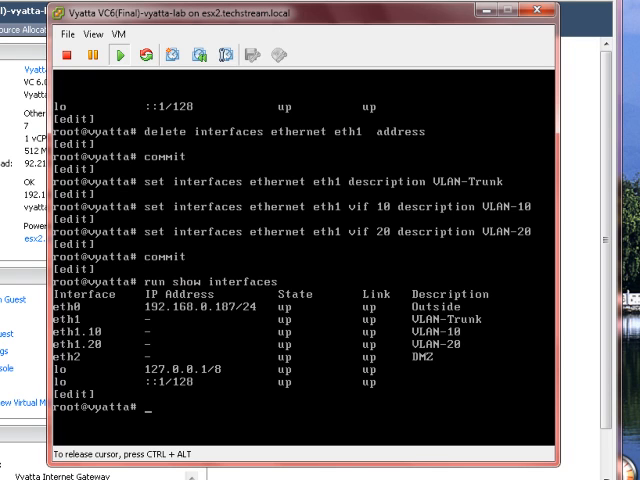
pyautogui.moveTo(88, 328)
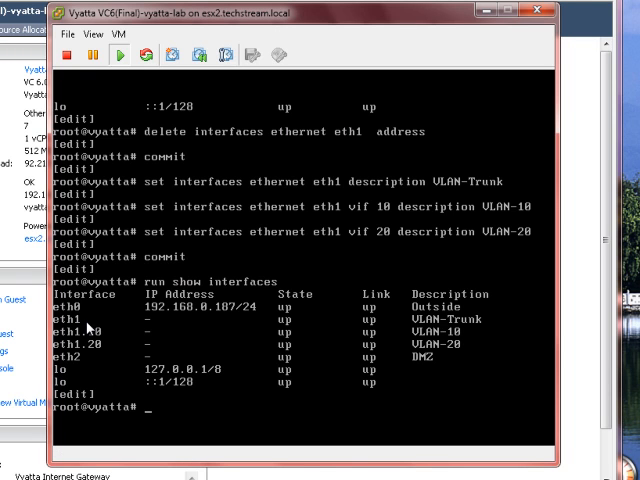